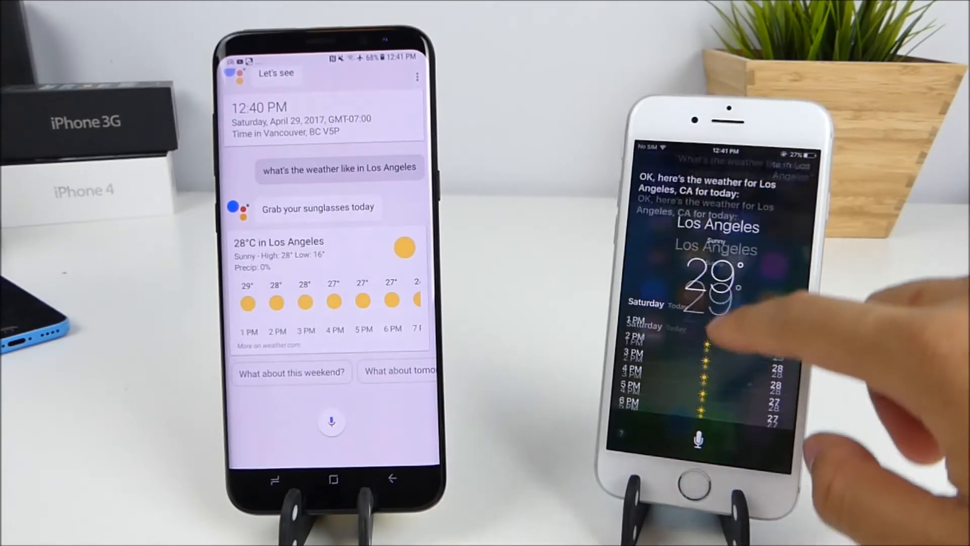
scroll("up", 3)
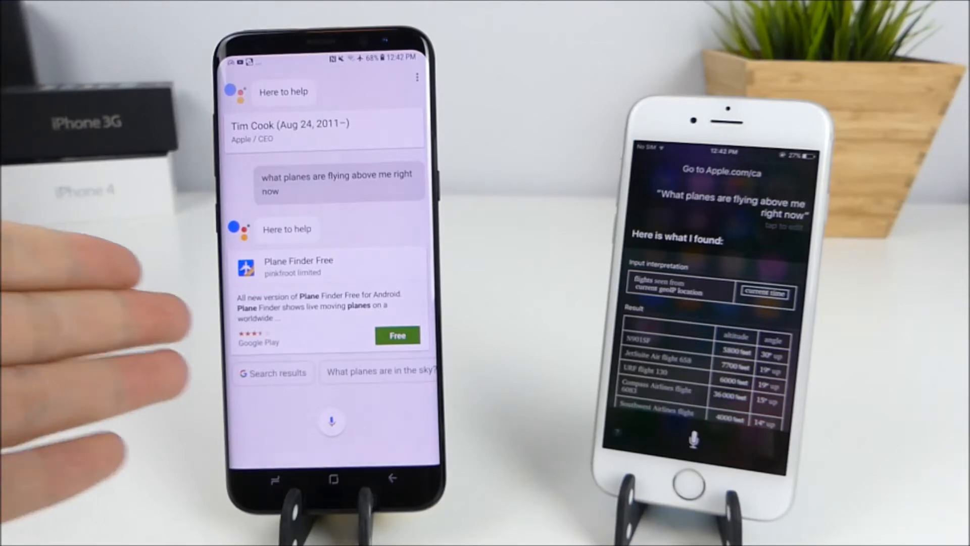
mouse_move(62, 297)
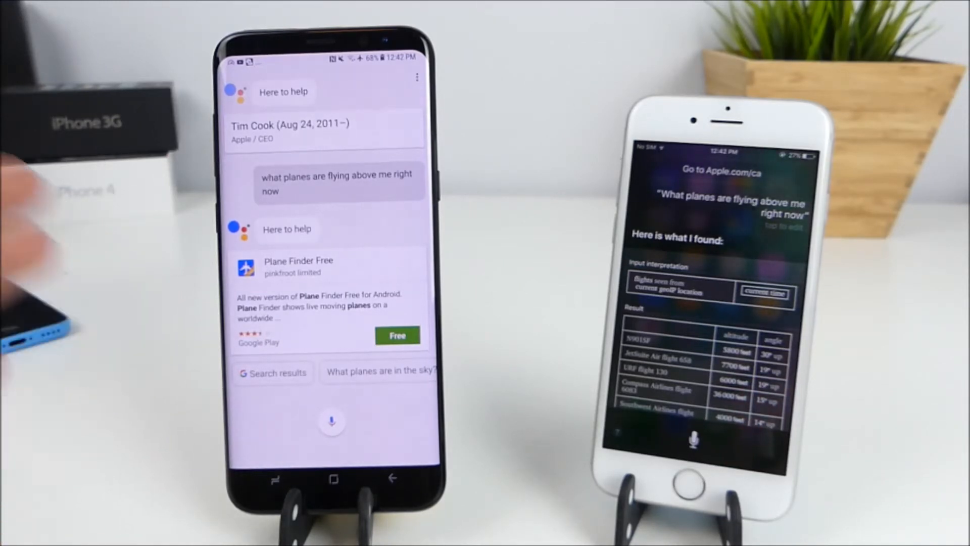